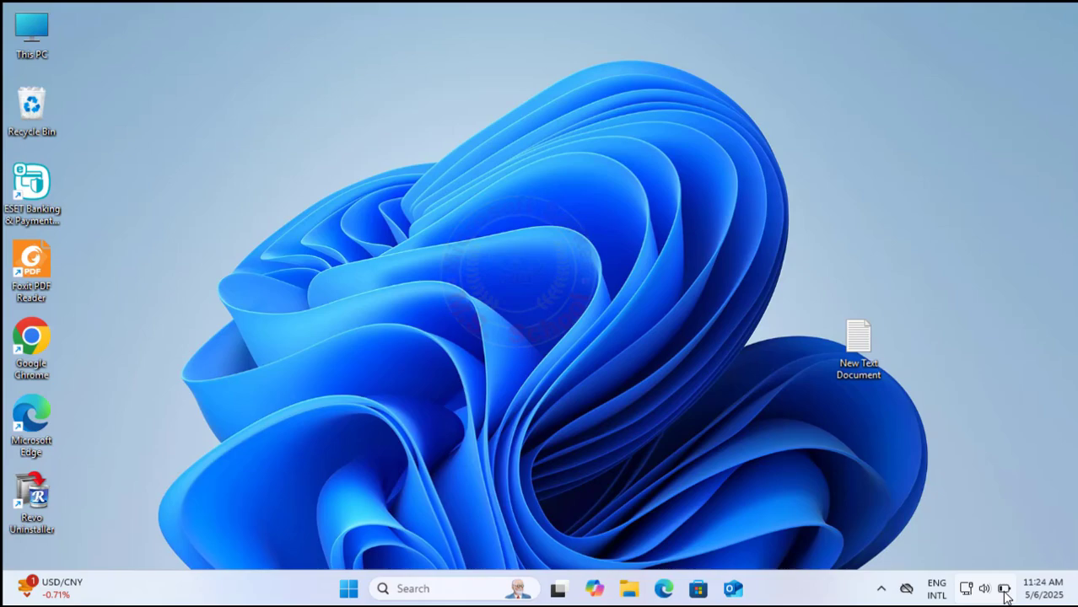
pyautogui.moveTo(1005, 588)
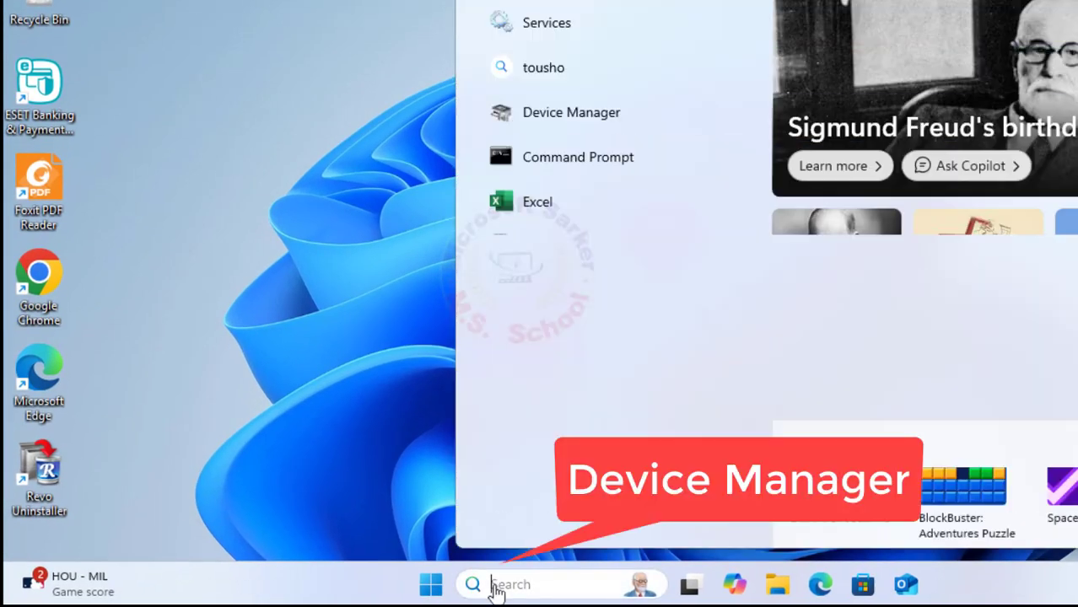
# - Search Windows for 'device manager' and launch the Device Manager app from the results
pyautogui.write('Device Manager')
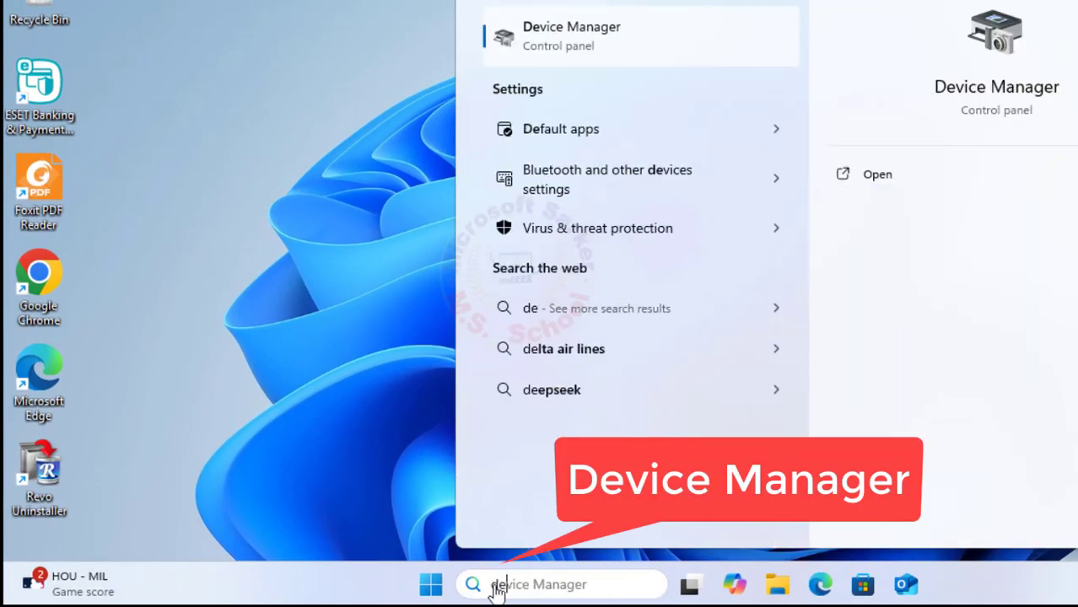
pyautogui.write('device manag')
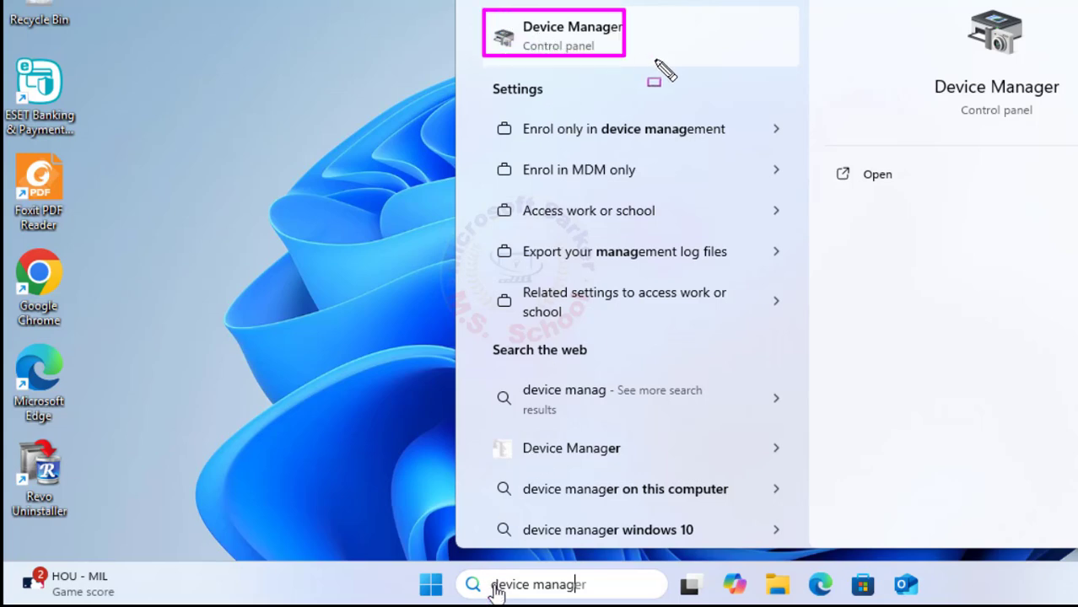
pyautogui.moveTo(683, 80)
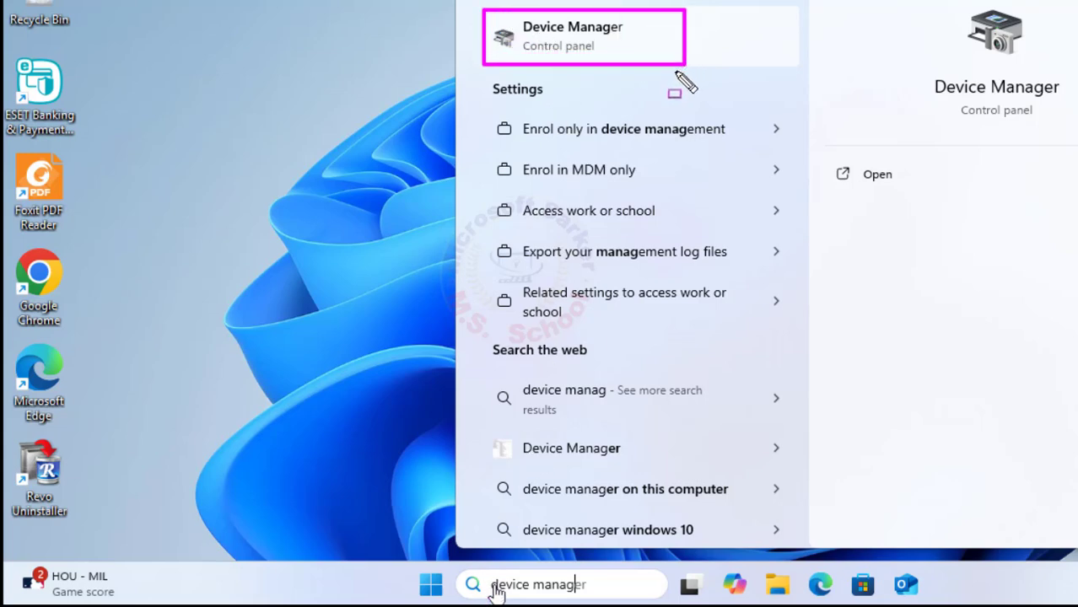
pyautogui.click(572, 35)
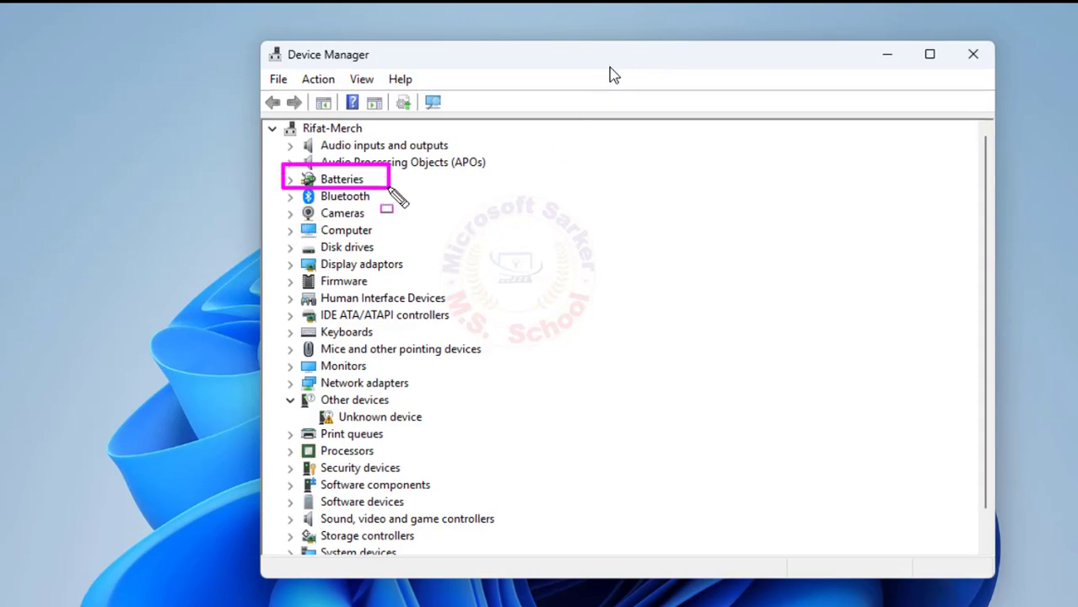
# - Expand Batteries and uninstall the Microsoft AC Adapter device
pyautogui.click(290, 179)
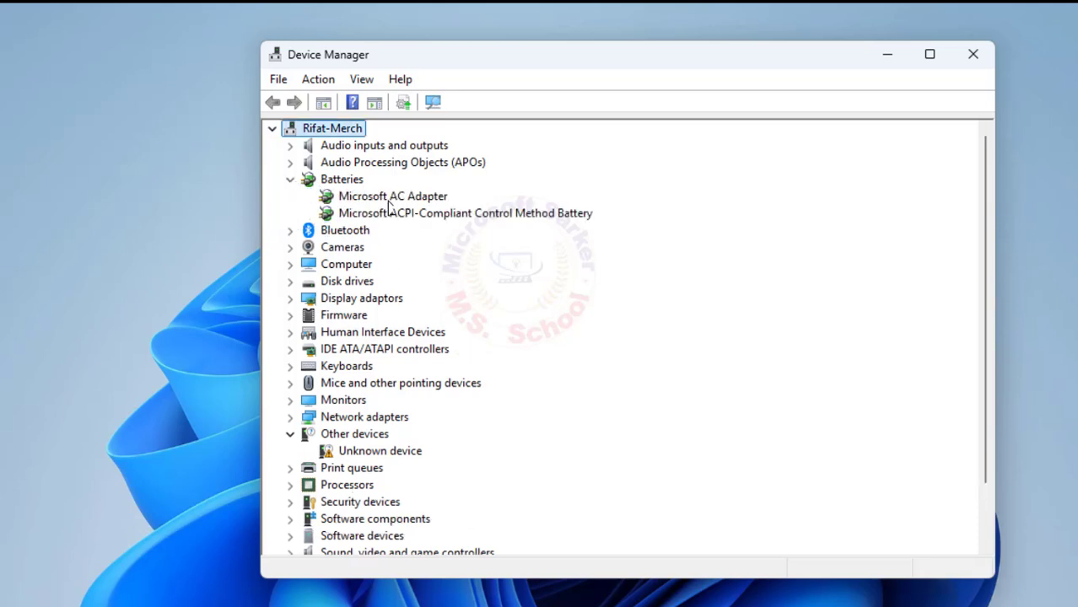
pyautogui.rightClick(392, 196)
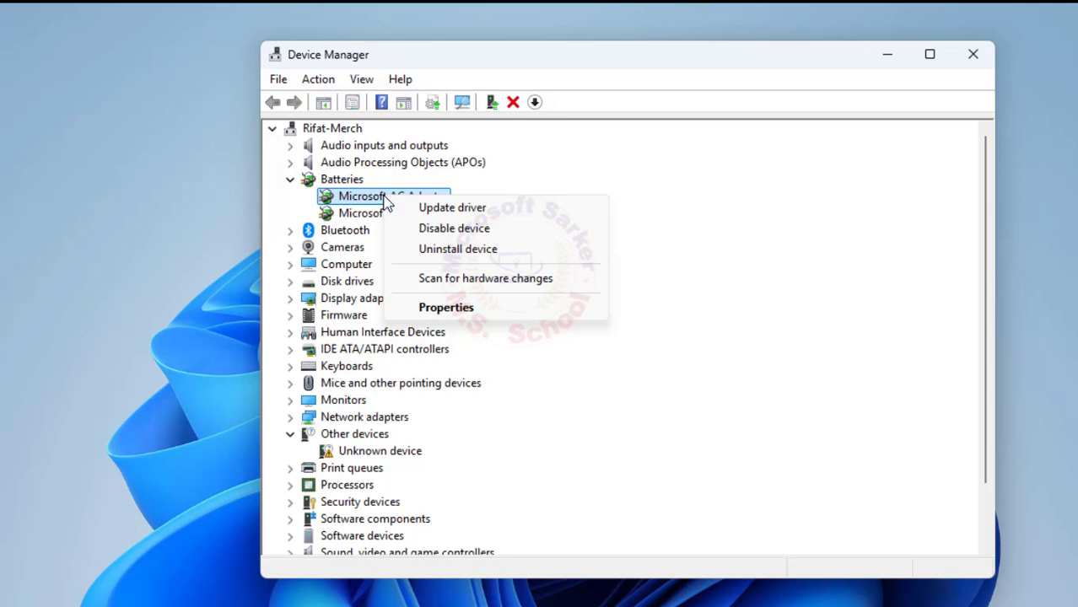
pyautogui.click(458, 248)
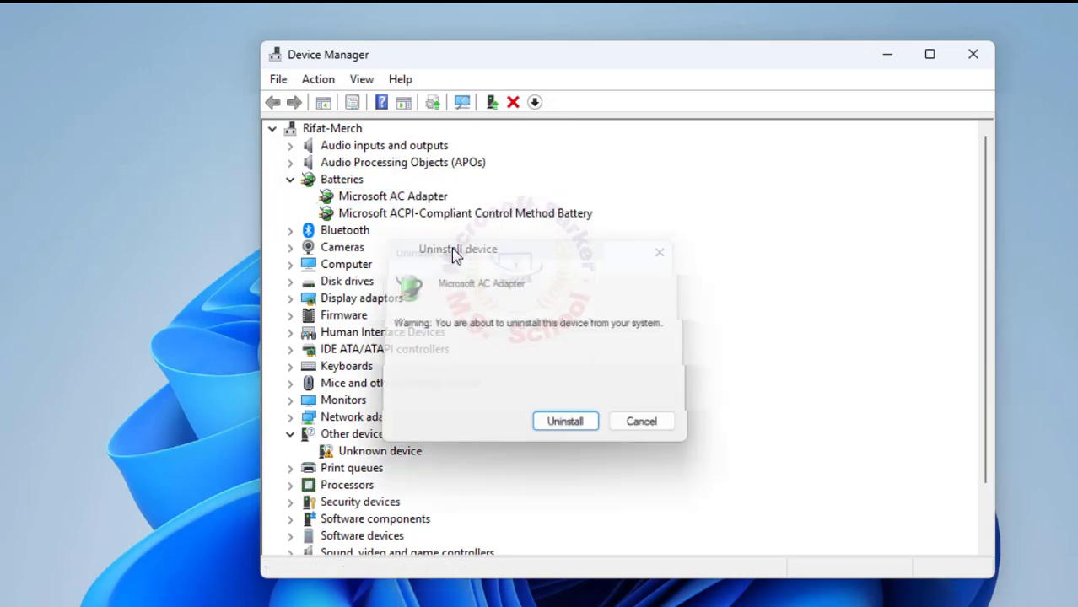
pyautogui.click(641, 421)
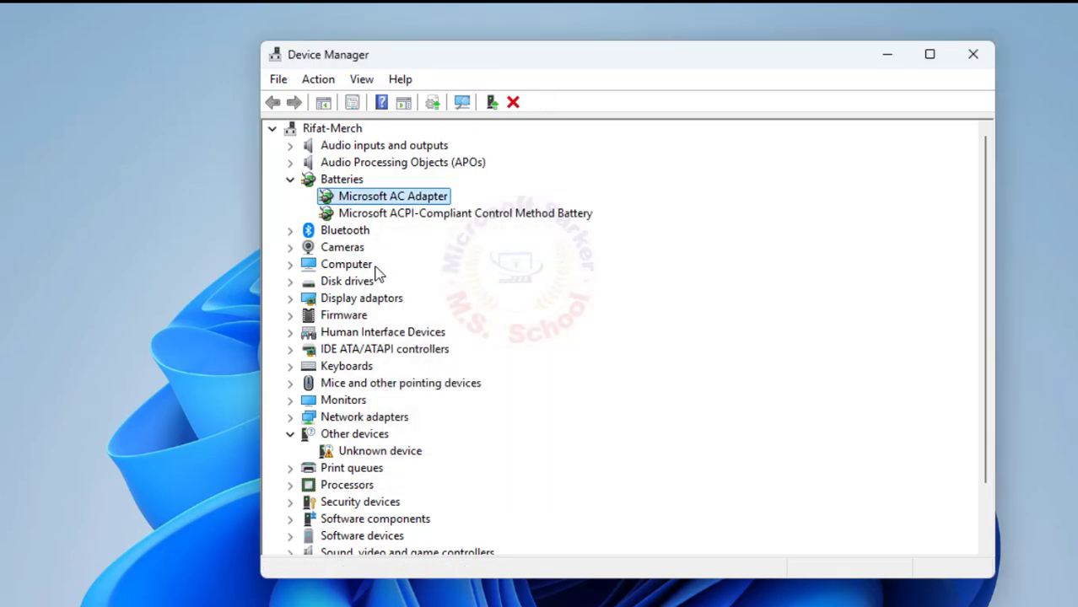
# - Uninstall the Microsoft ACPI-Compliant Control Method Battery, then close Device Manager
pyautogui.rightClick(465, 195)
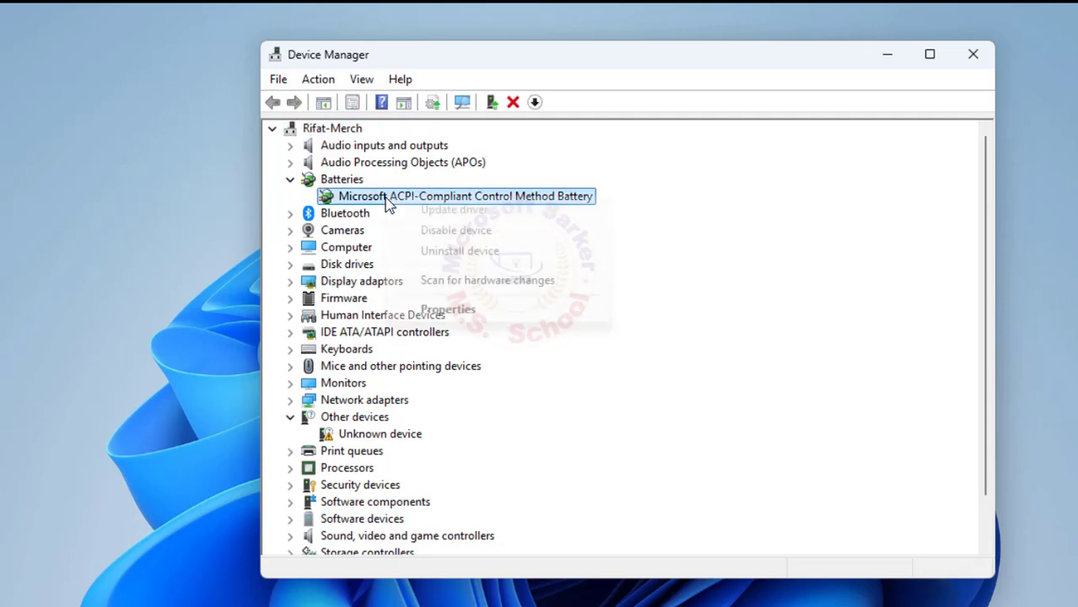
pyautogui.click(459, 251)
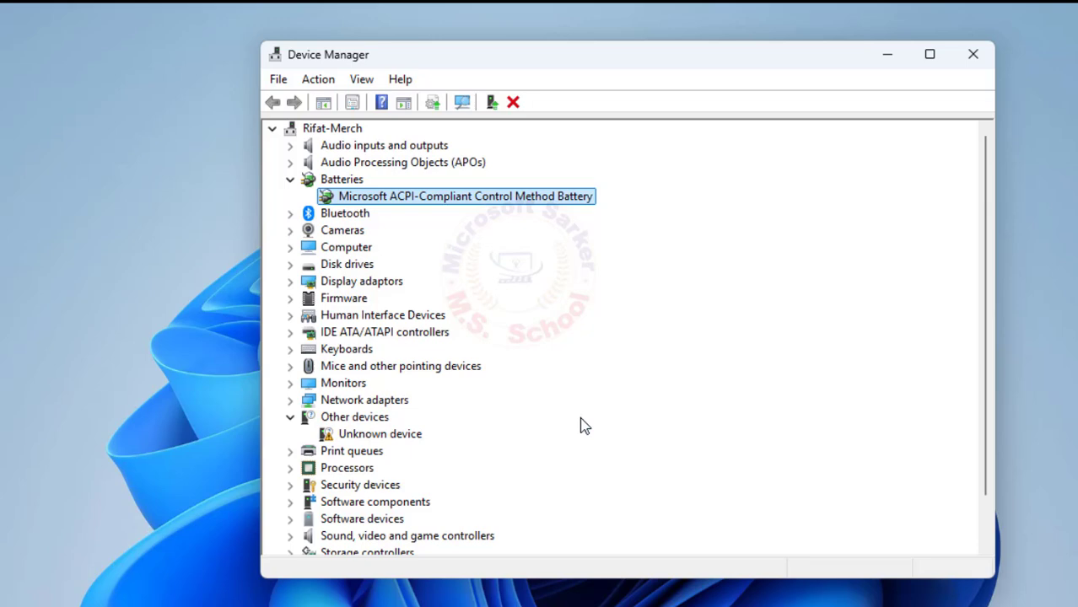
pyautogui.click(289, 179)
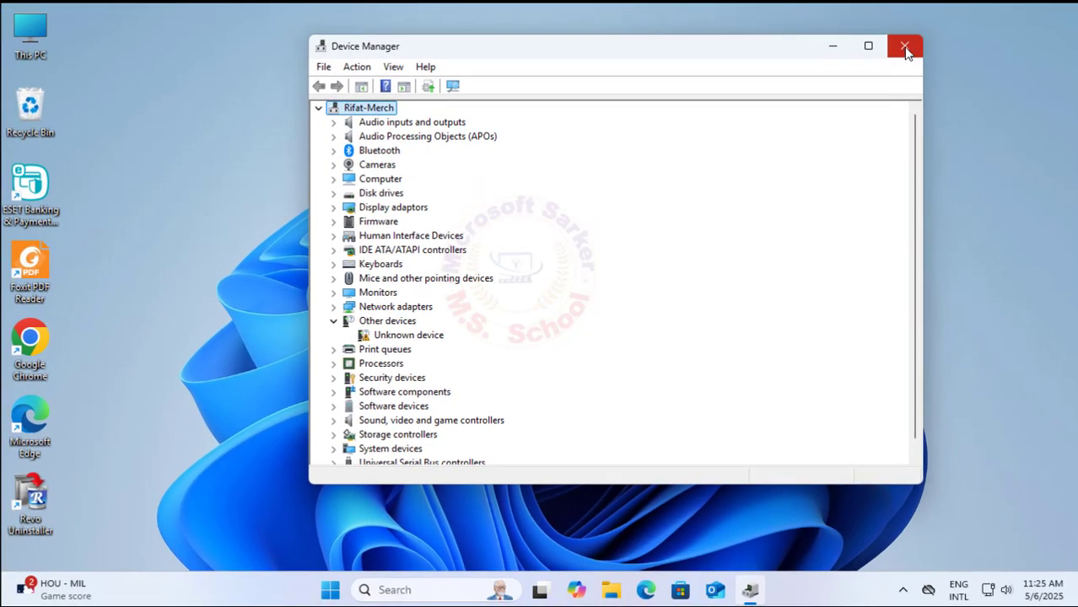
pyautogui.click(904, 45)
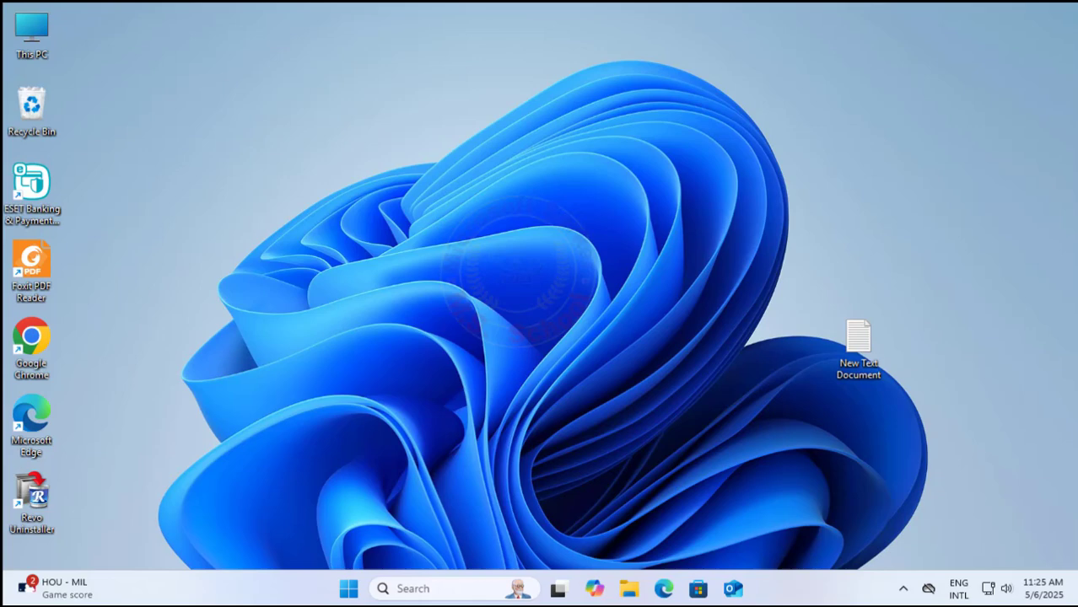
# - Search Windows for 's' and launch Settings from the results
pyautogui.click(382, 587)
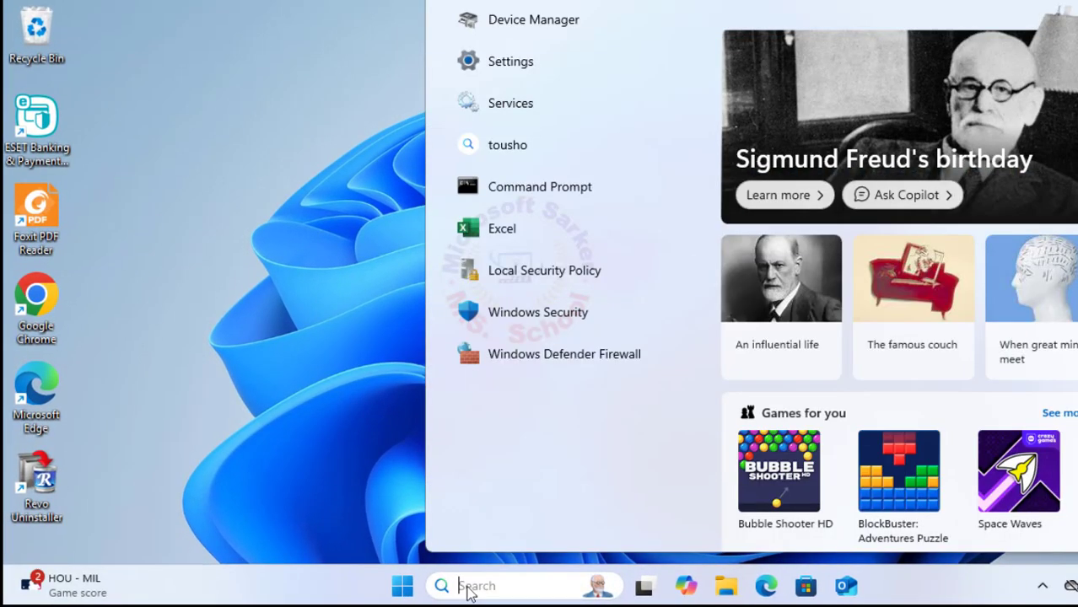
pyautogui.write('s')
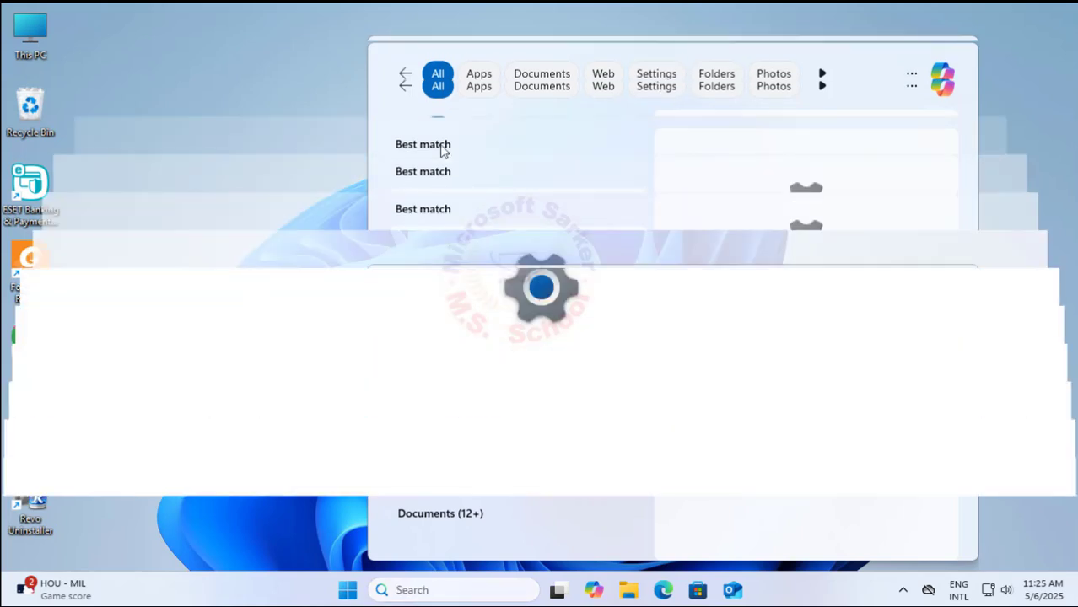
pyautogui.click(422, 144)
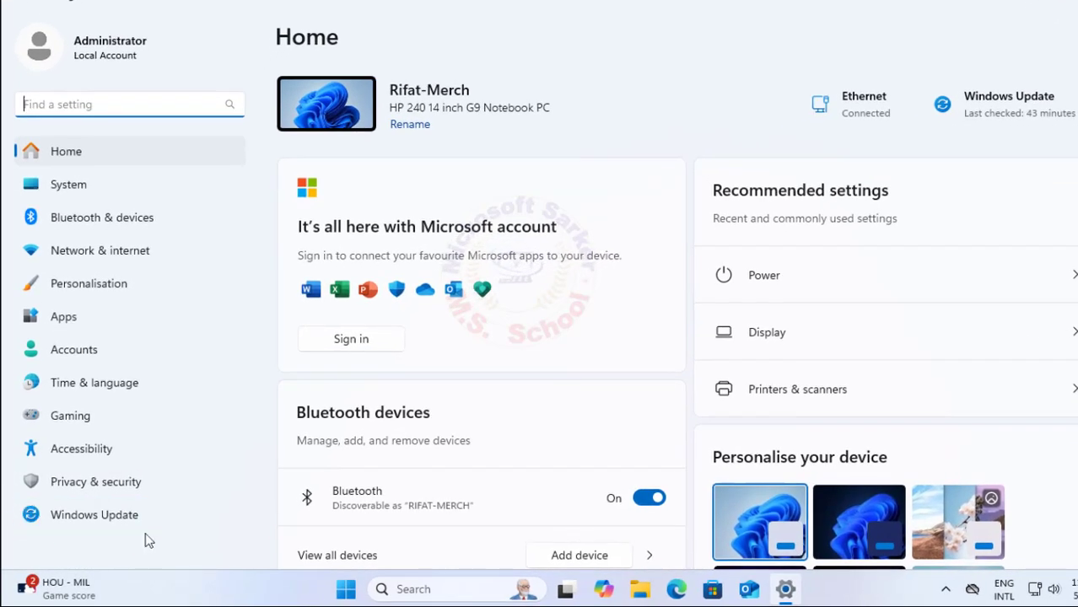
# - Check Windows Update for updates, close Settings, and restart the PC from Start's power options
pyautogui.click(93, 515)
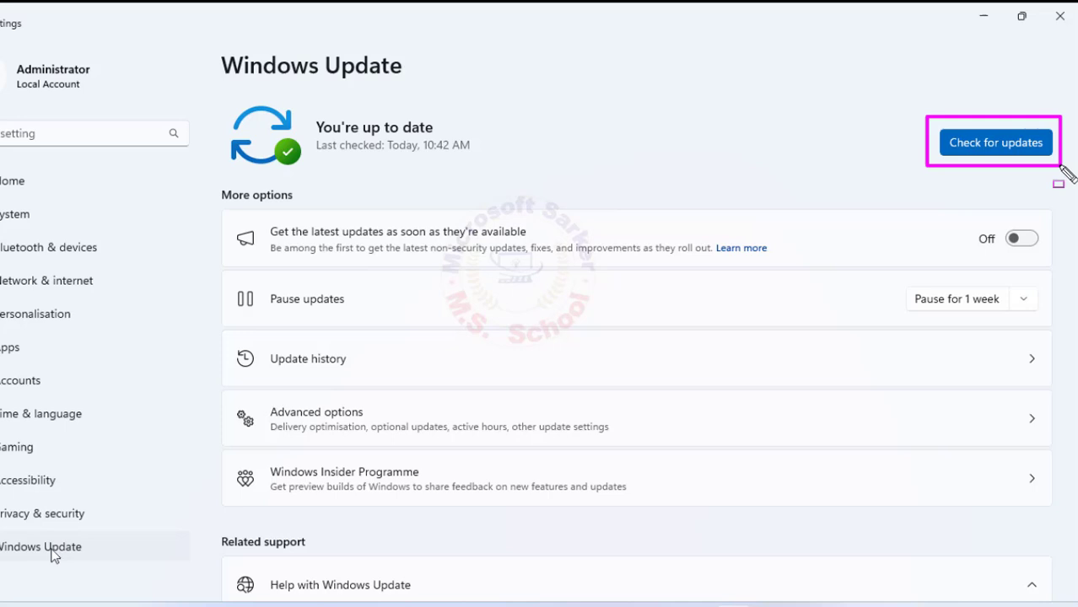
pyautogui.click(995, 142)
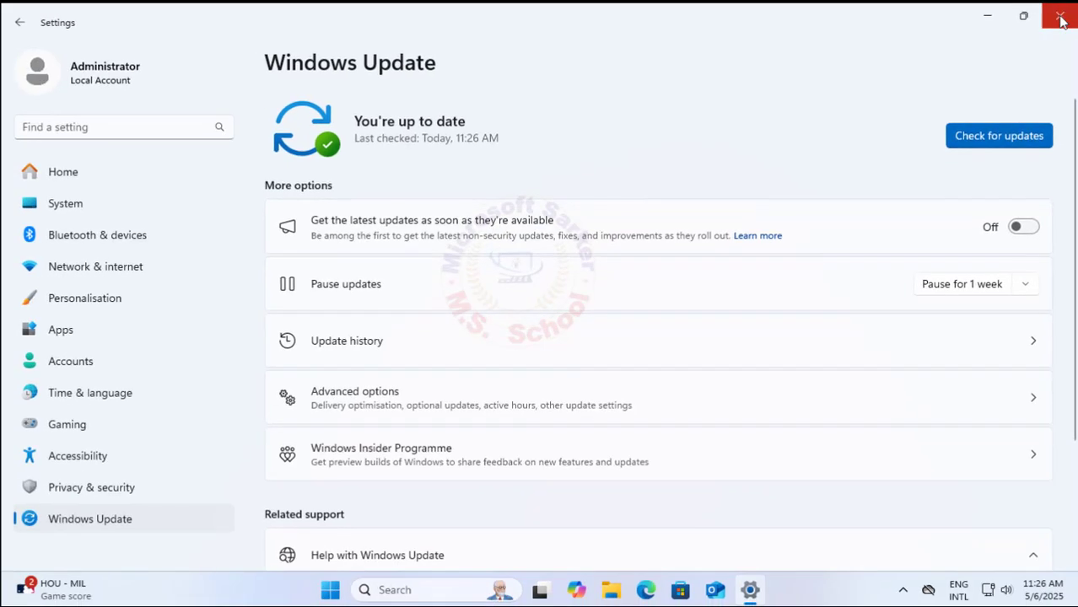
pyautogui.click(1061, 16)
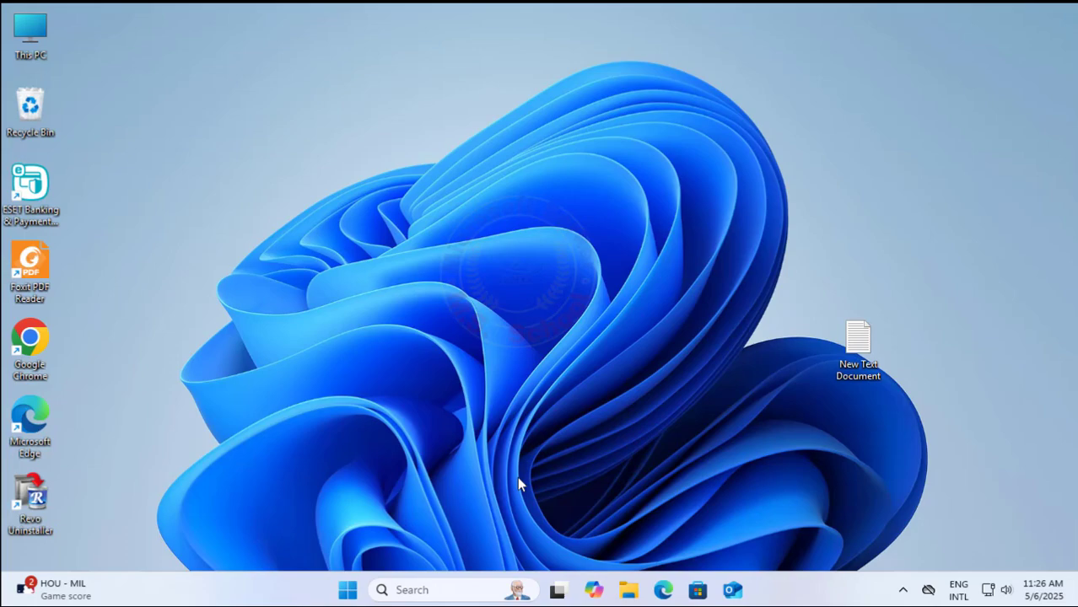
pyautogui.click(347, 590)
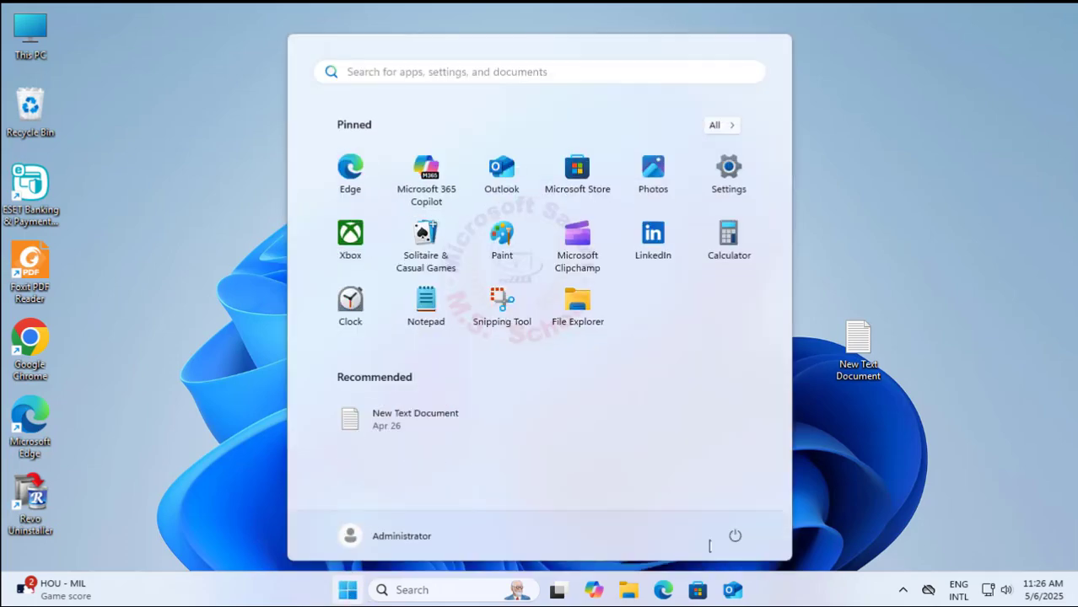
pyautogui.click(735, 535)
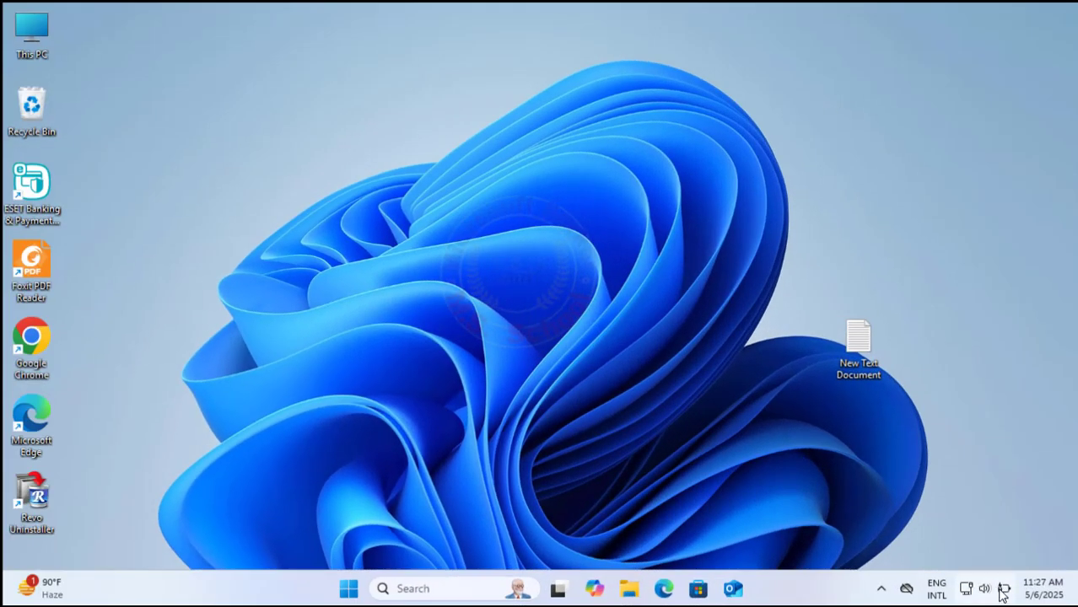
# - Check the tray battery icon, which reads 30% available (plugged in)
pyautogui.click(985, 588)
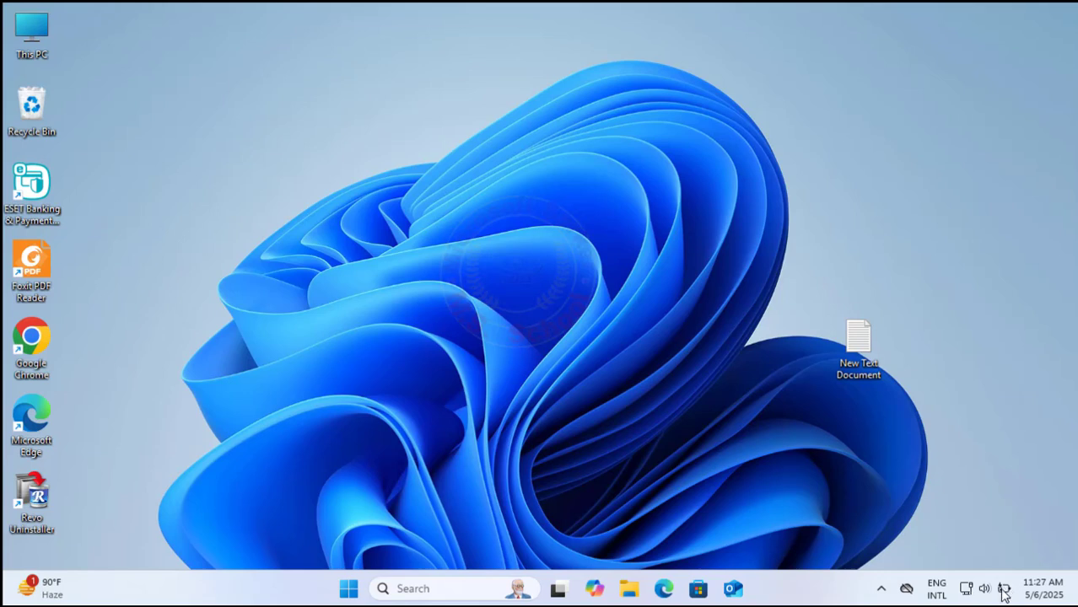
pyautogui.moveTo(1005, 589)
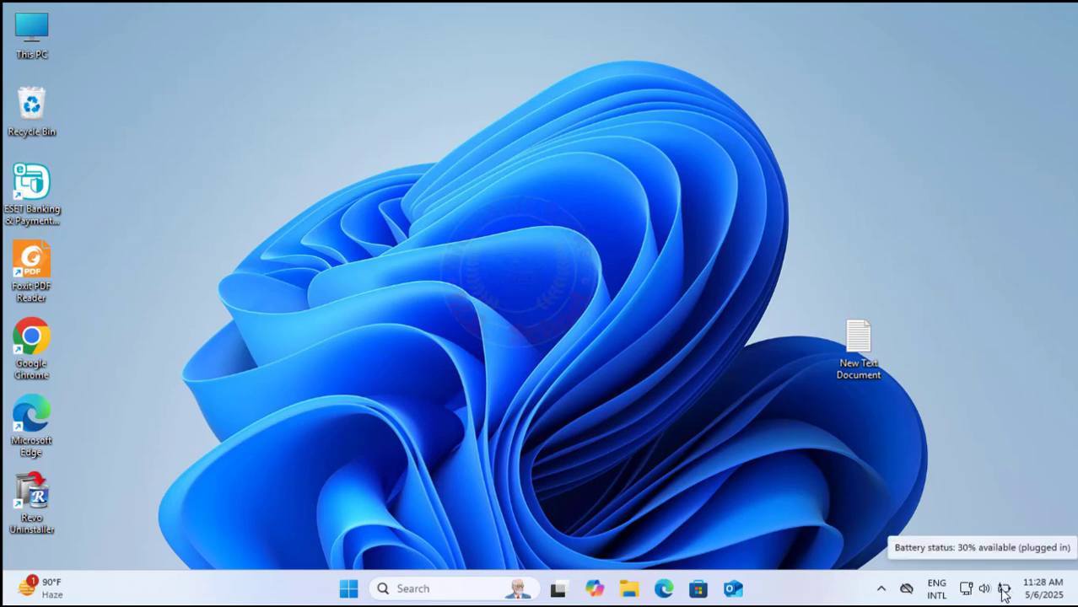